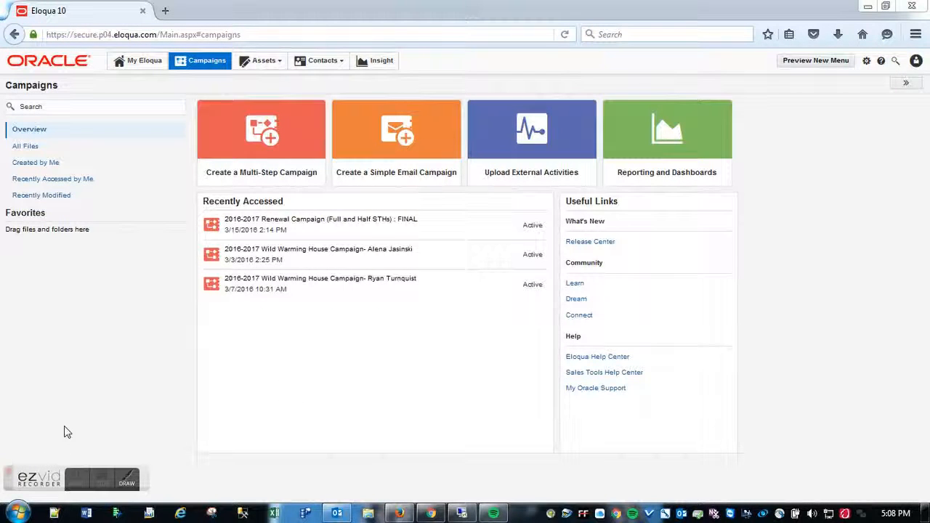
# Go to the Contacts Overview page through the Contacts menu.
pyautogui.click(323, 60)
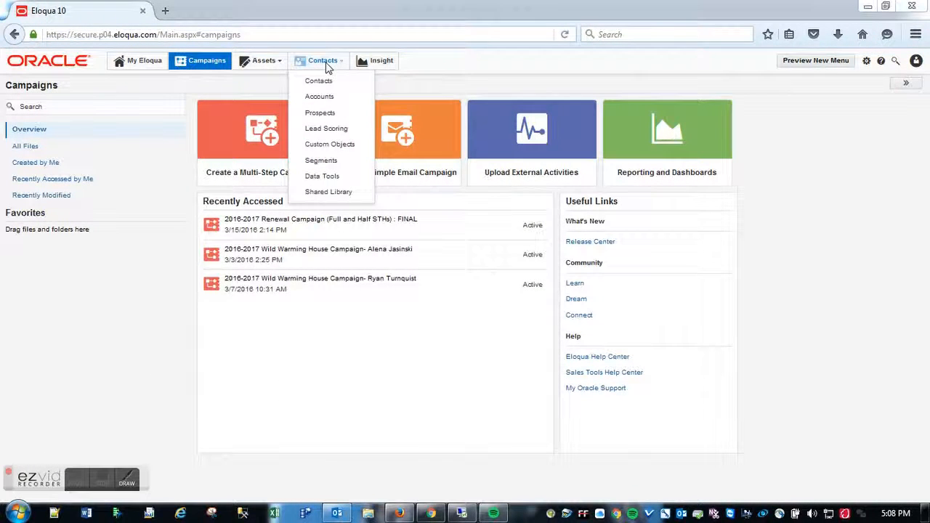
pyautogui.click(319, 81)
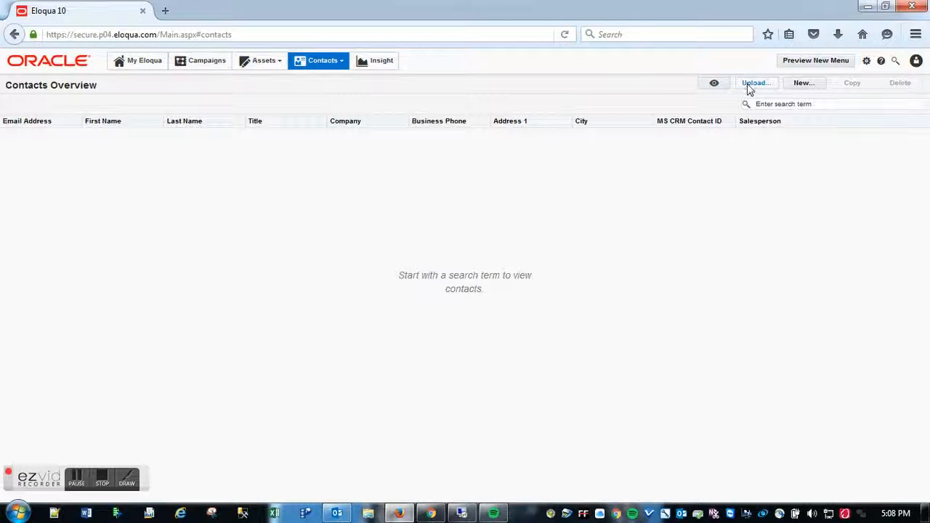
# Start a contact upload named 'TEST SHARED LIST FOR DEMO' from the TEST LIST Excel file.
pyautogui.click(756, 82)
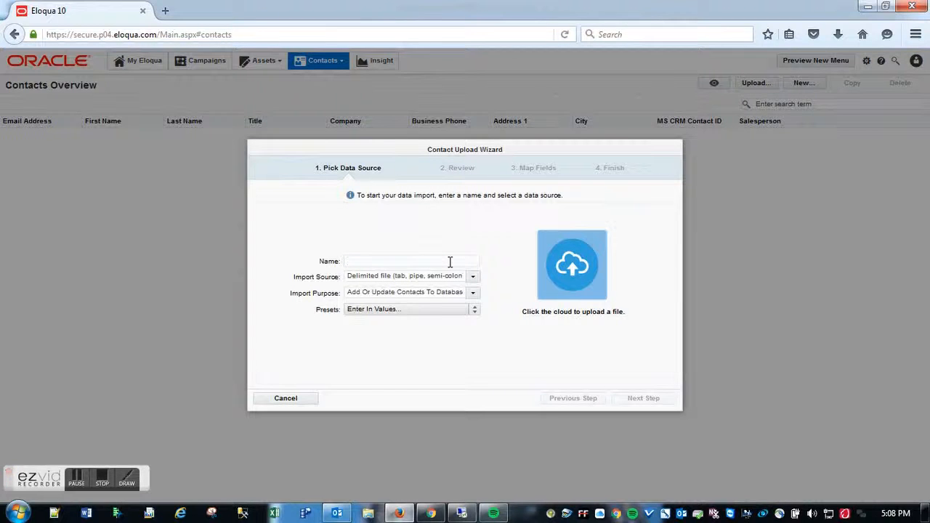
pyautogui.write('TEST SHARED LIST FOR')
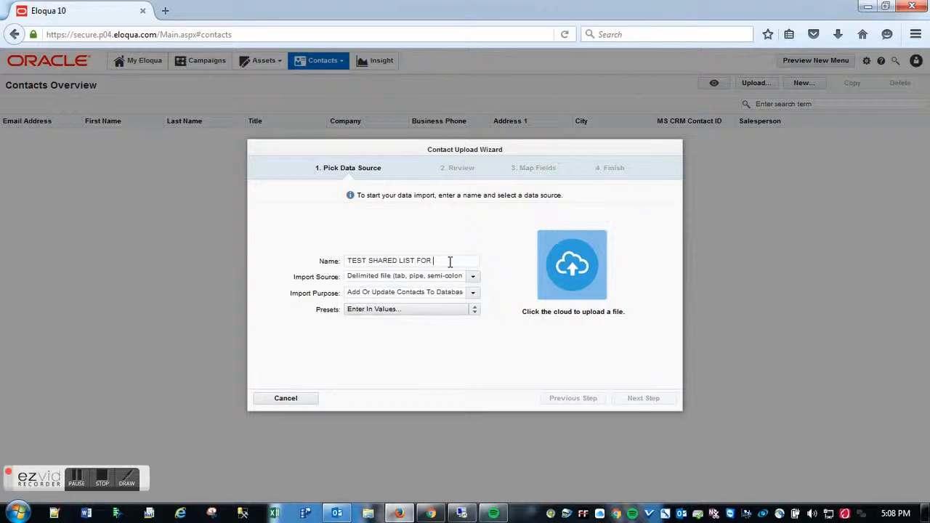
pyautogui.write('DEMO')
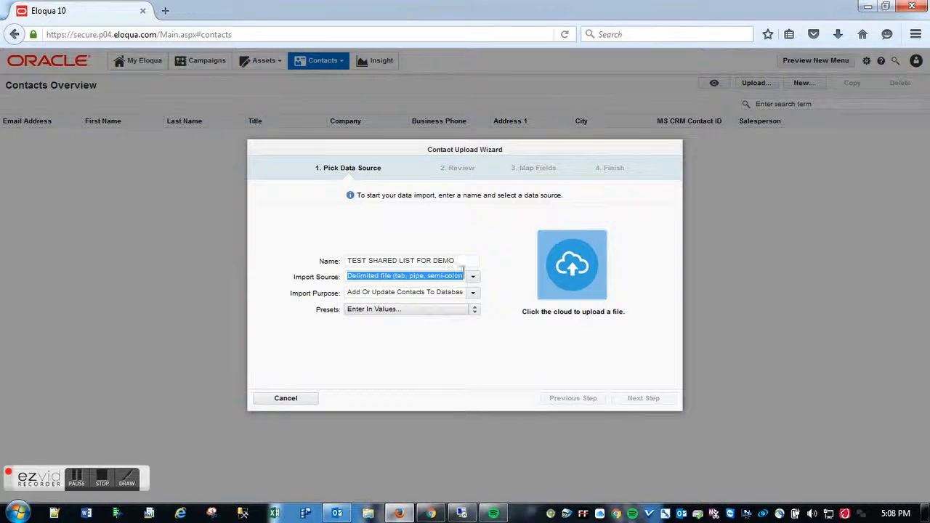
pyautogui.click(473, 276)
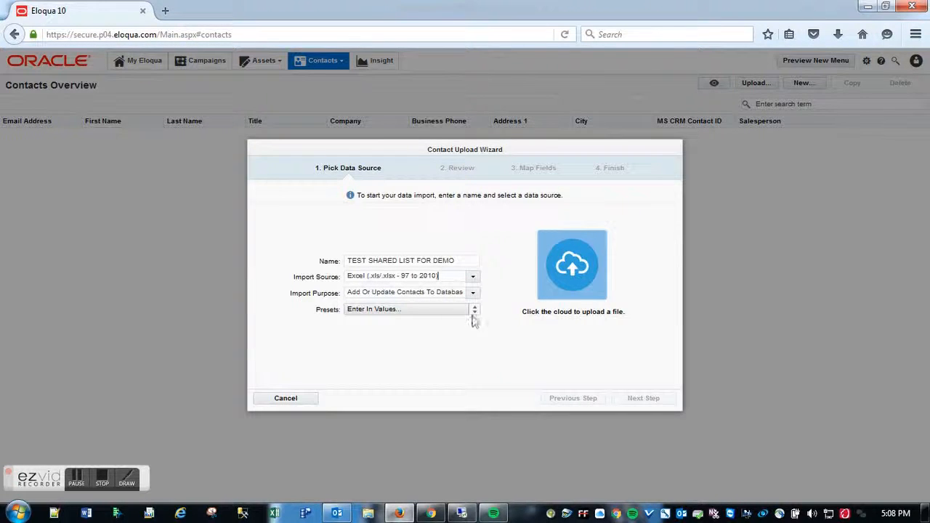
pyautogui.moveTo(497, 332)
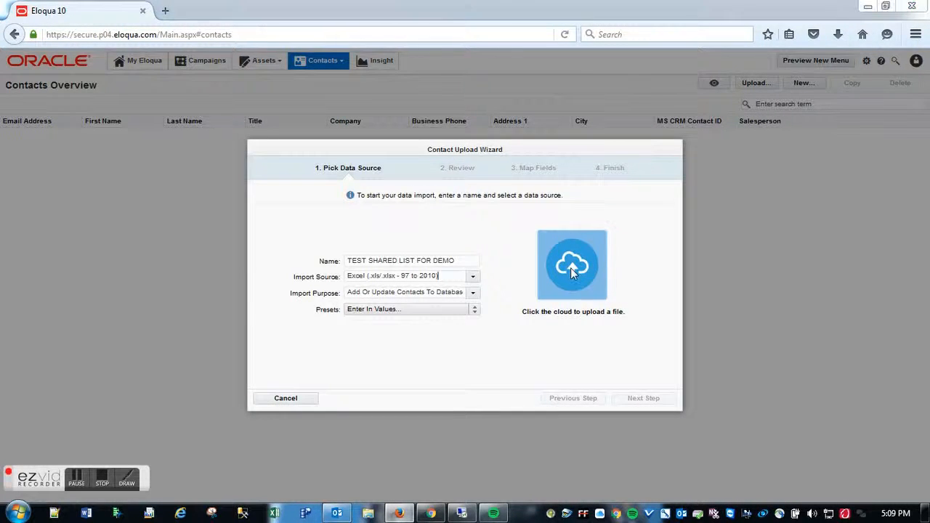
pyautogui.click(572, 264)
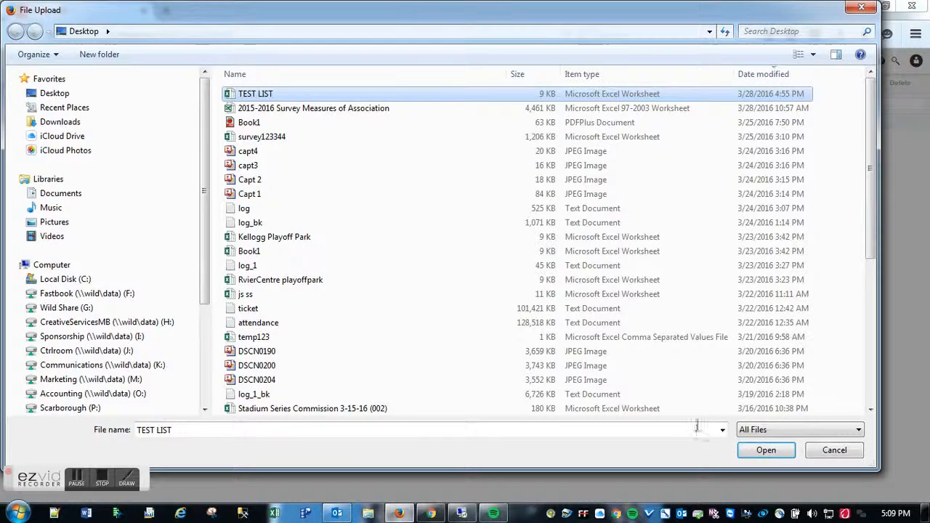
pyautogui.click(766, 450)
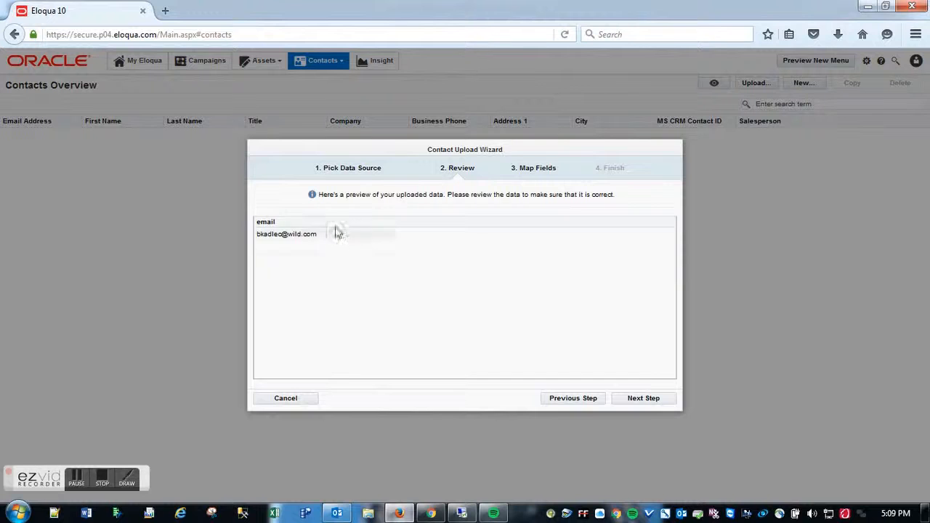
# Map the email column to the Email Address field and reach the Finish step.
pyautogui.click(643, 398)
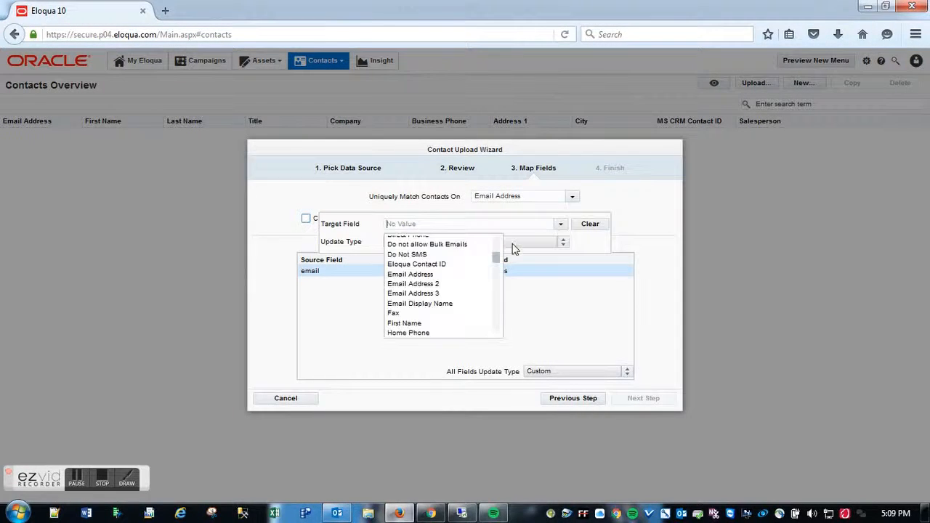
pyautogui.click(409, 274)
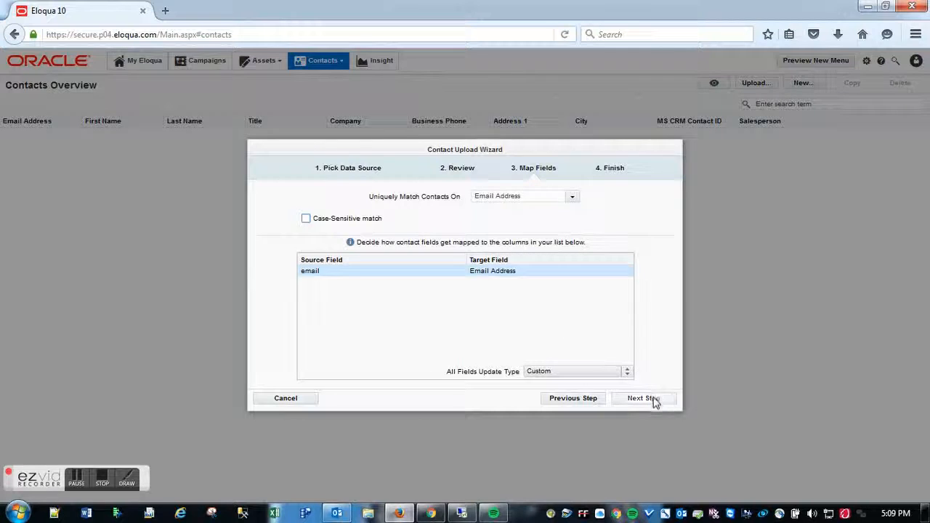
pyautogui.click(644, 399)
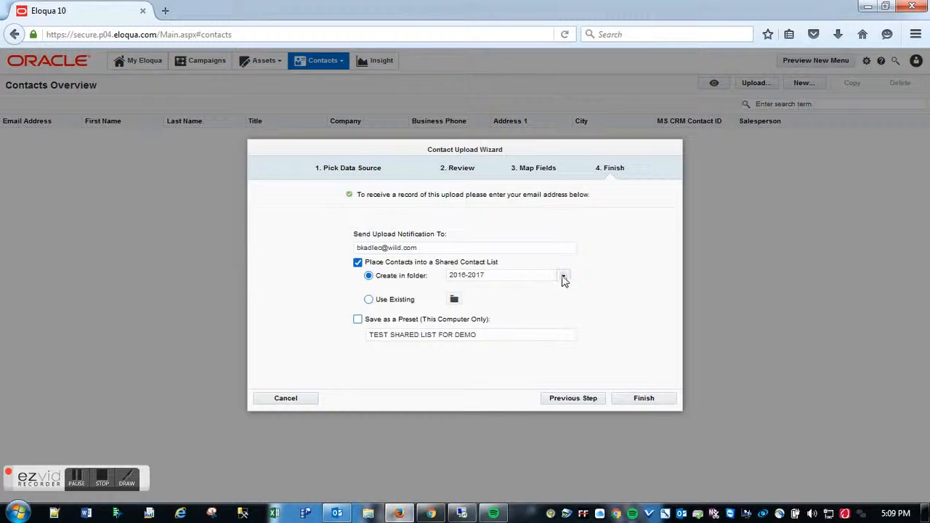
# Submit the upload into a shared contact list in the 2016-2017 folder.
pyautogui.click(564, 276)
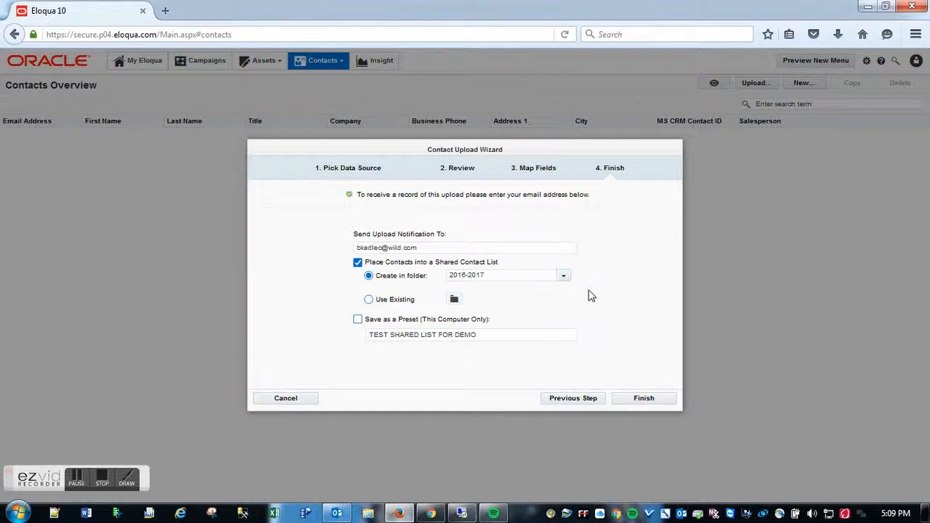
pyautogui.click(643, 397)
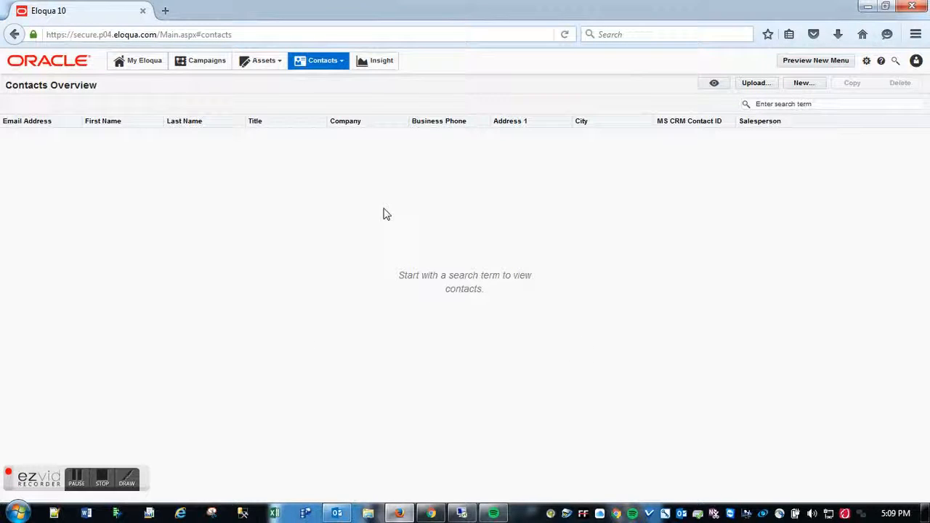
pyautogui.moveTo(331, 77)
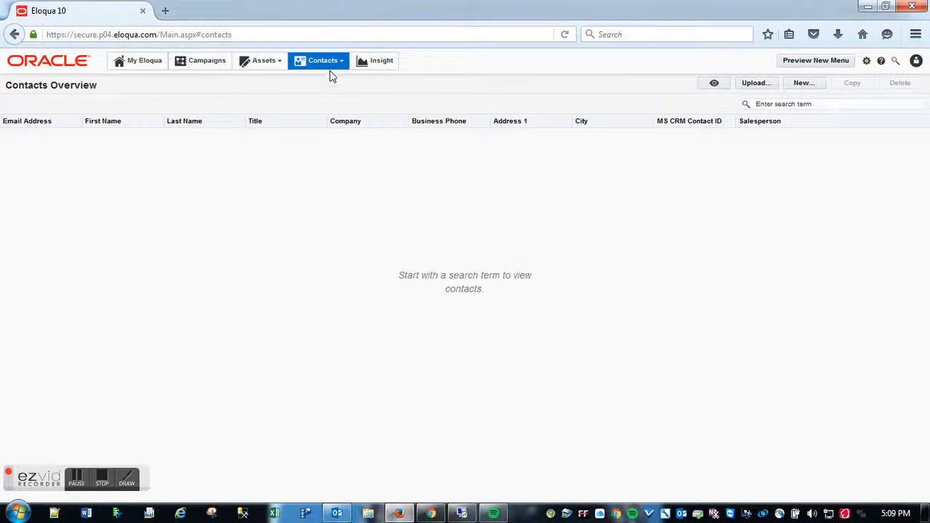
# Confirm TEST SHARED LIST FOR DEMO appears under Shared Lists, then head to Segments.
pyautogui.click(323, 60)
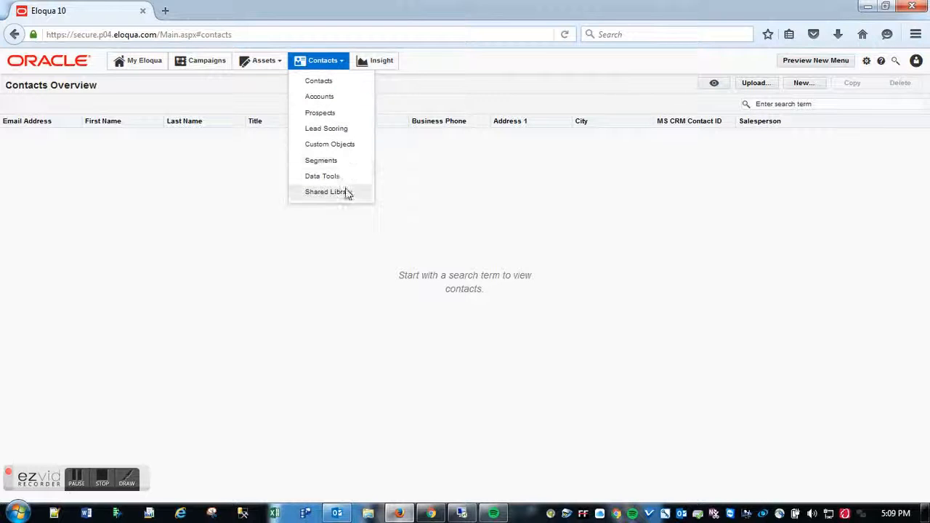
pyautogui.click(326, 191)
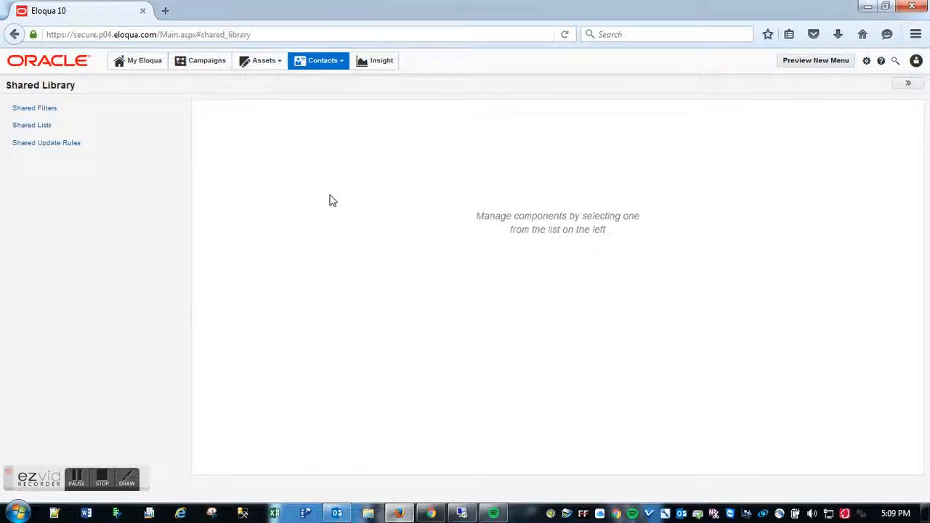
pyautogui.moveTo(32, 125)
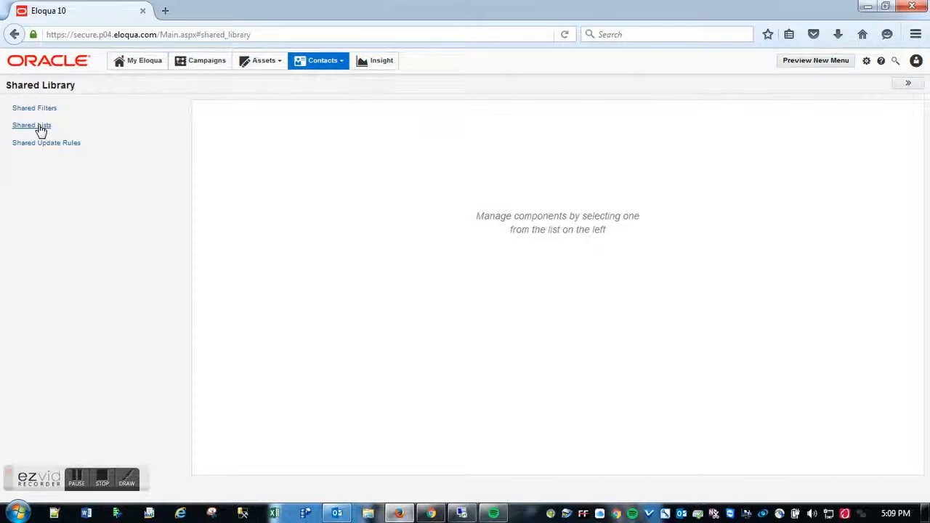
pyautogui.click(33, 125)
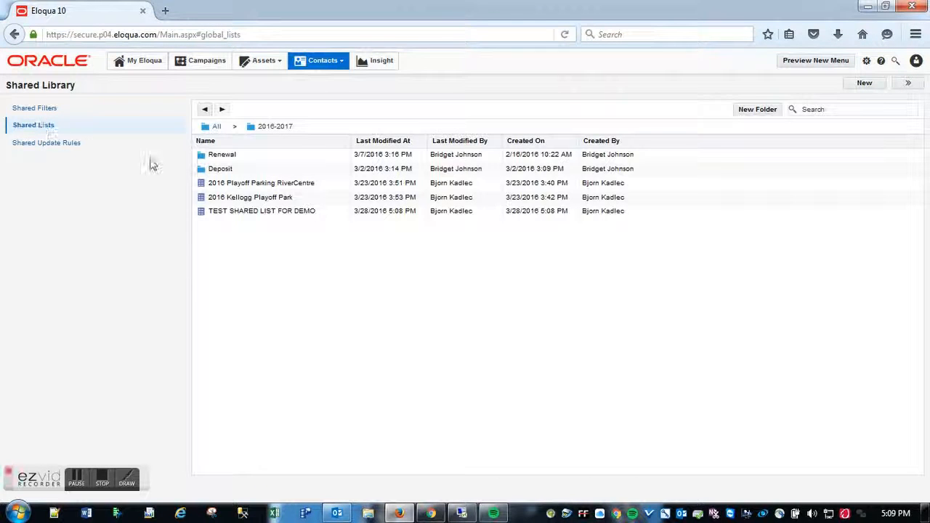
pyautogui.click(262, 211)
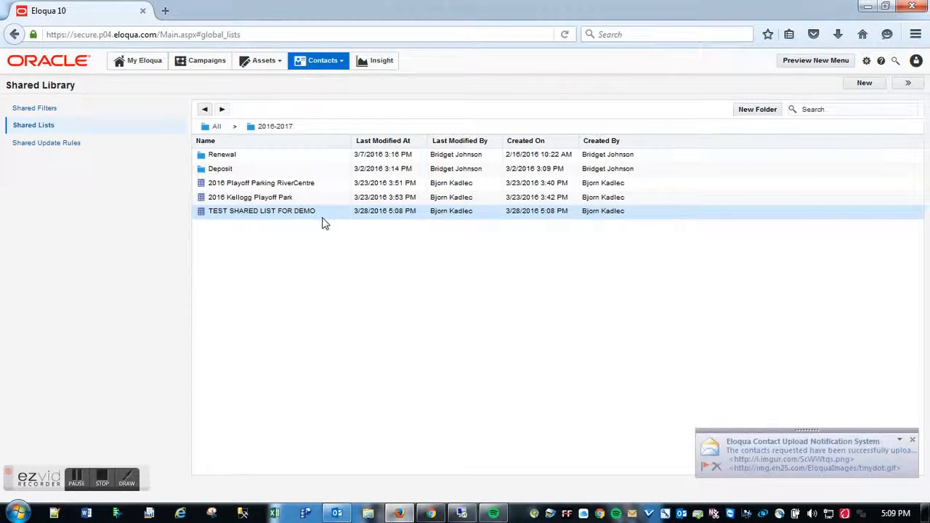
pyautogui.click(322, 61)
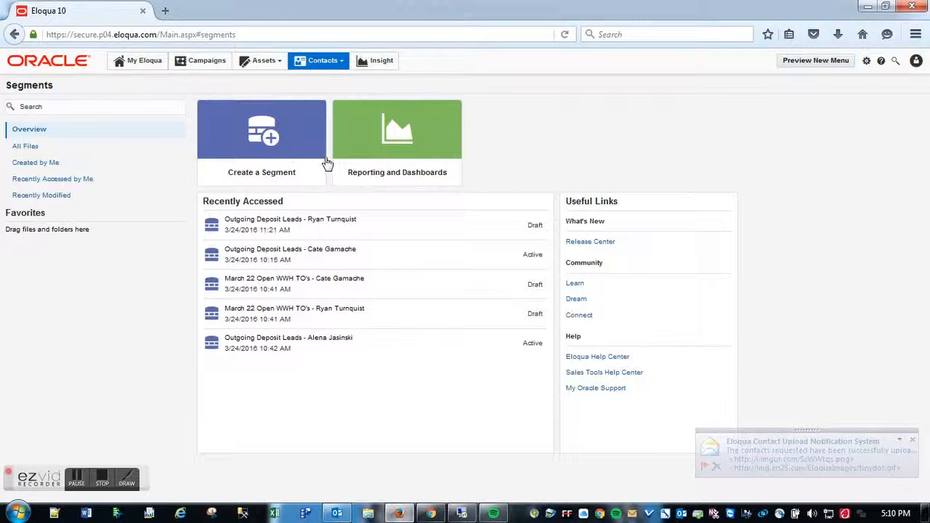
# Create a blank segment and title it 'TEST SEGMENT FOR DEMO'.
pyautogui.click(262, 138)
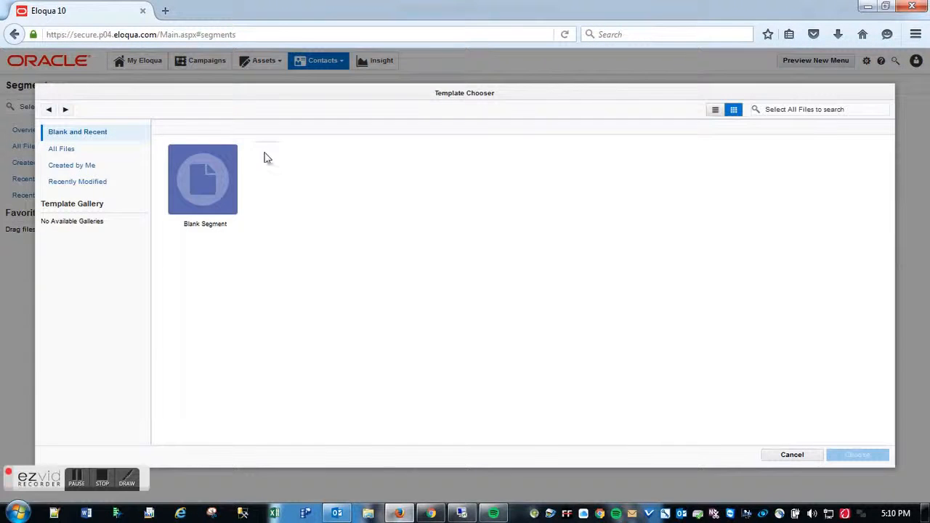
pyautogui.doubleClick(204, 179)
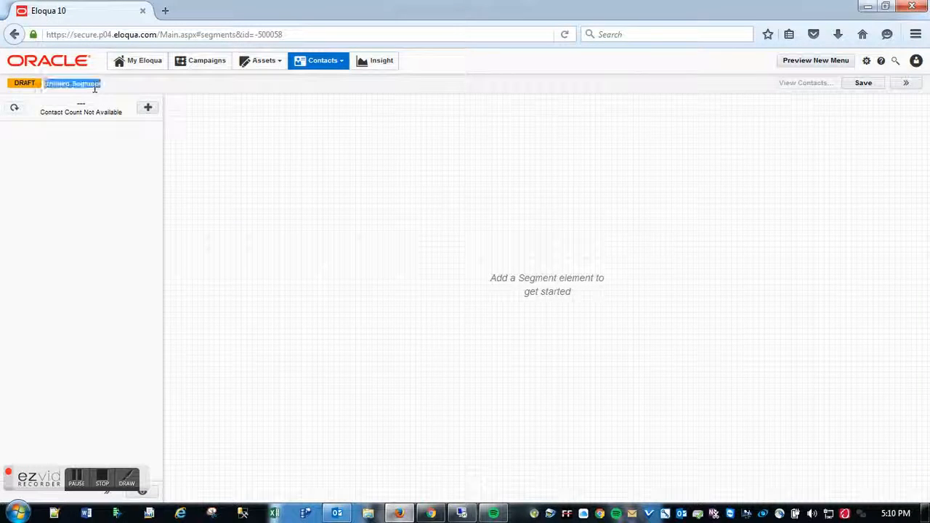
pyautogui.write('TEST SEGMENT')
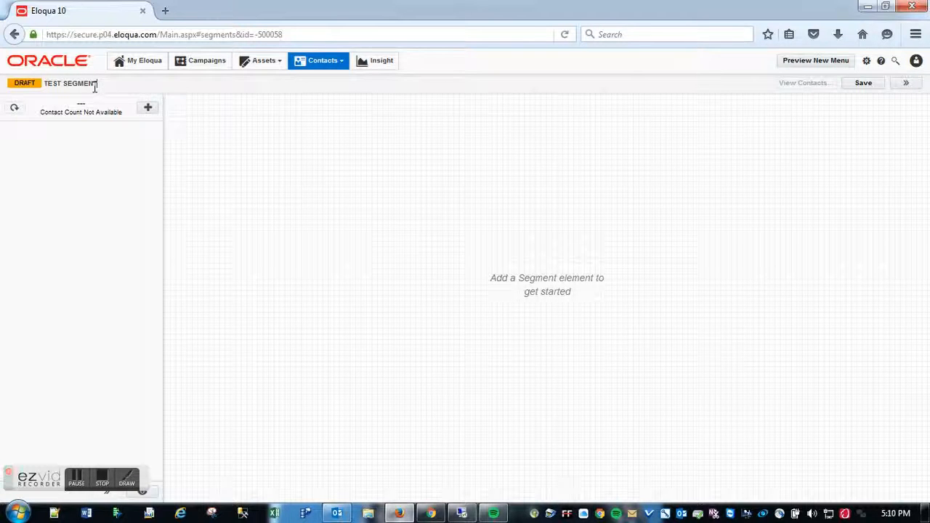
pyautogui.write('FOR')
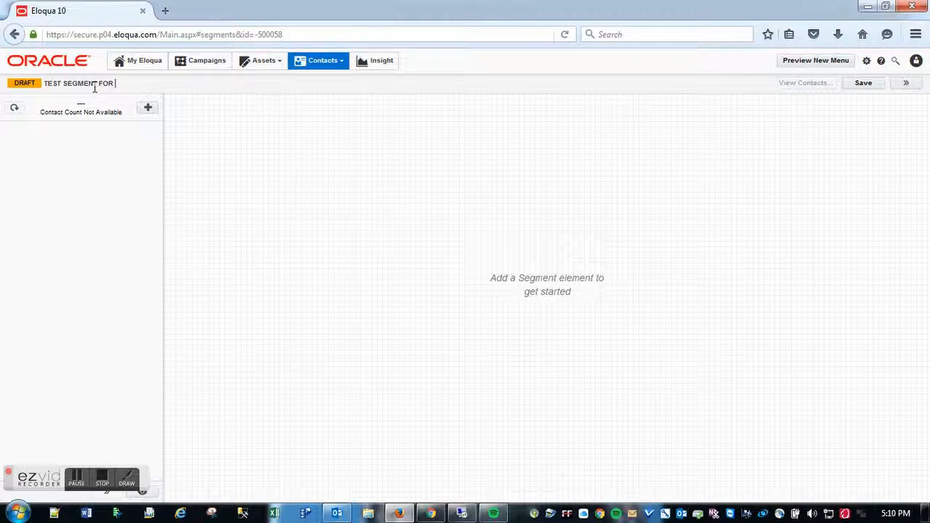
pyautogui.write('DEMO')
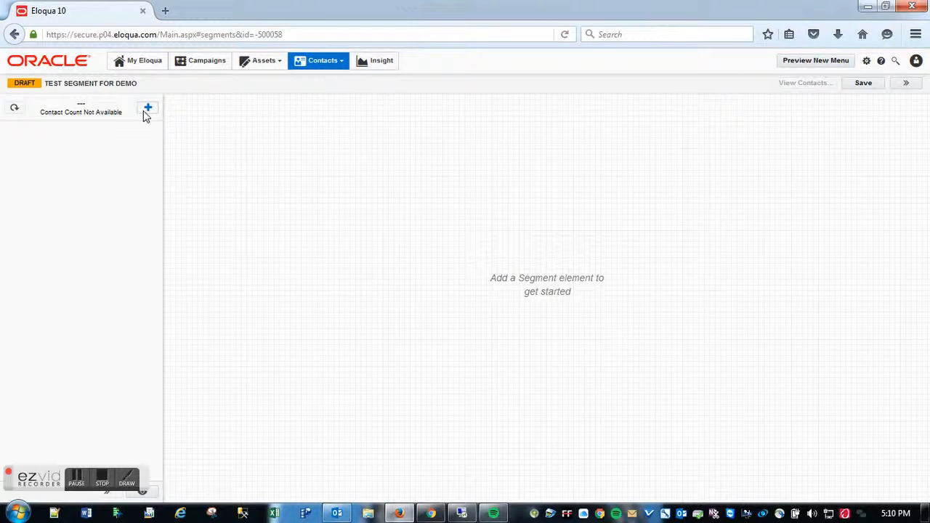
# Add TEST SHARED LIST FOR DEMO as a segment element and save, showing 1 contact.
pyautogui.click(148, 108)
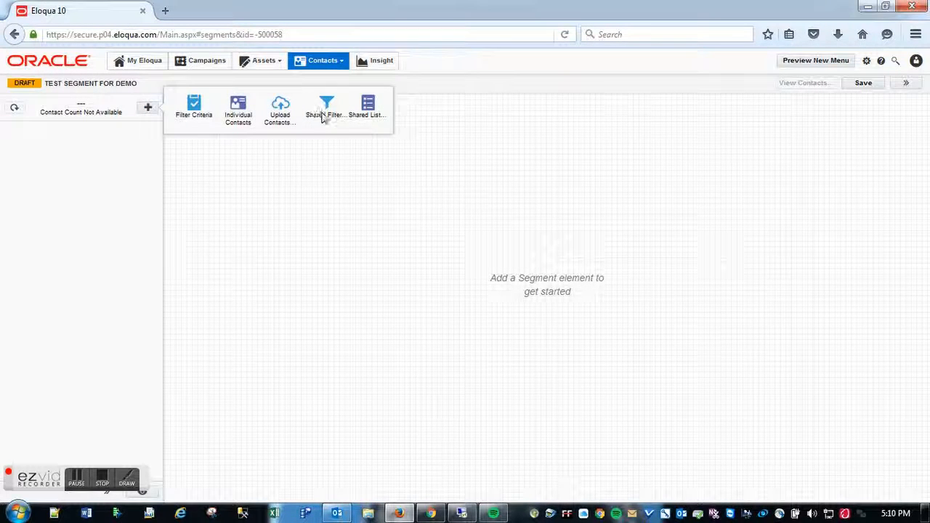
pyautogui.click(367, 108)
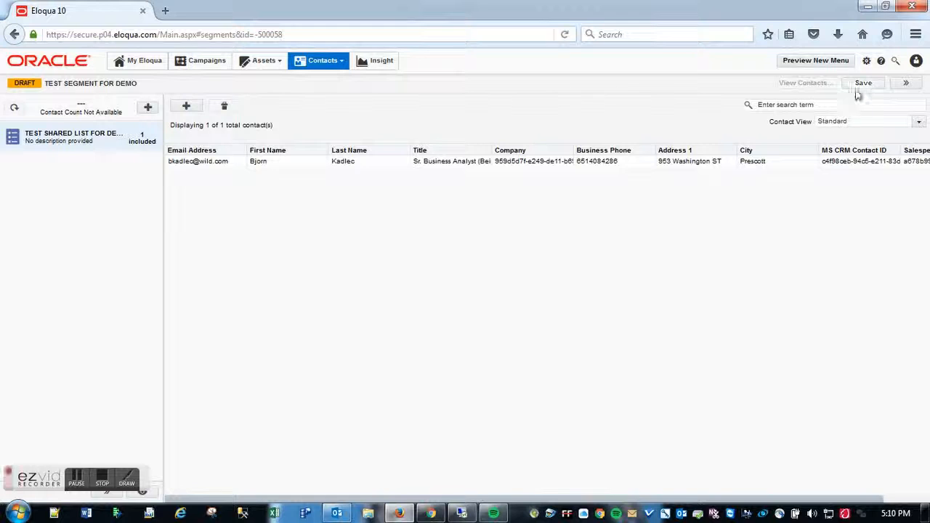
pyautogui.click(864, 82)
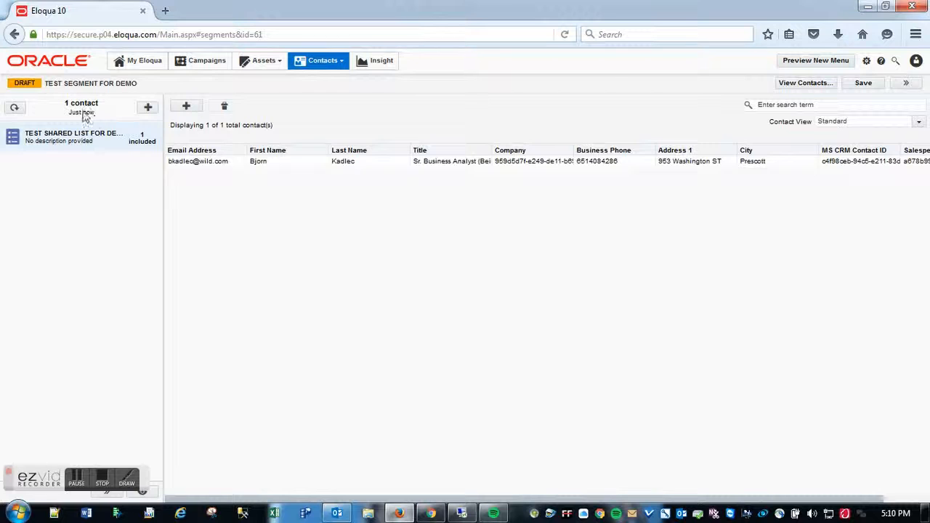
pyautogui.moveTo(471, 421)
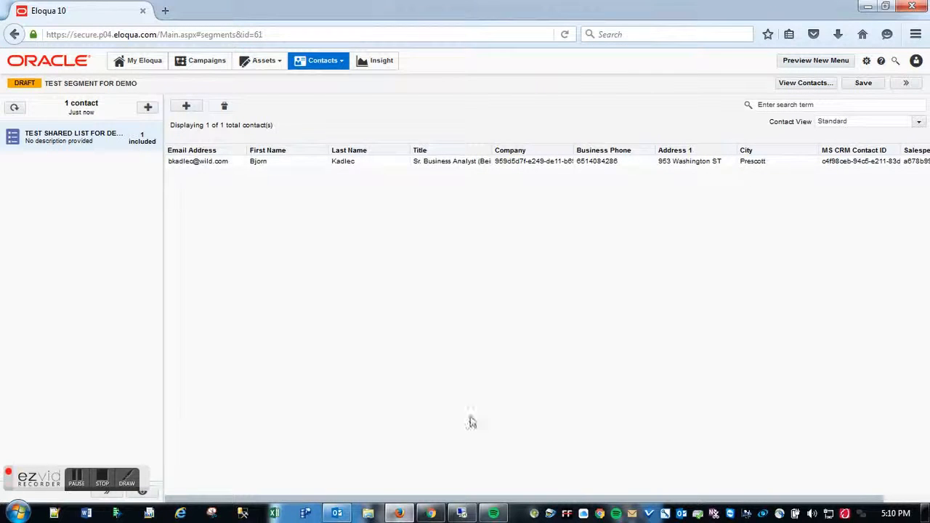